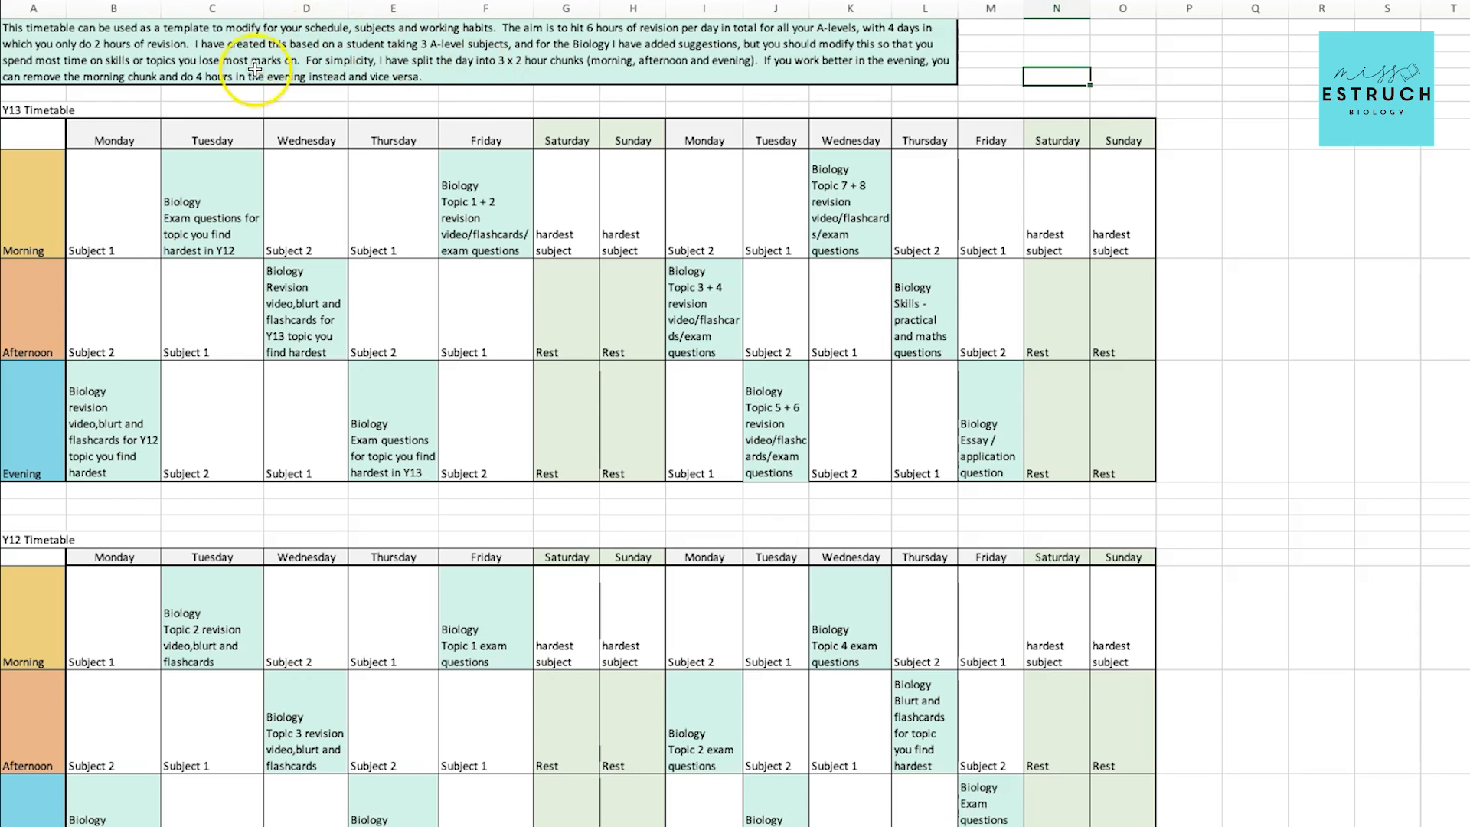
mouse_move(772, 308)
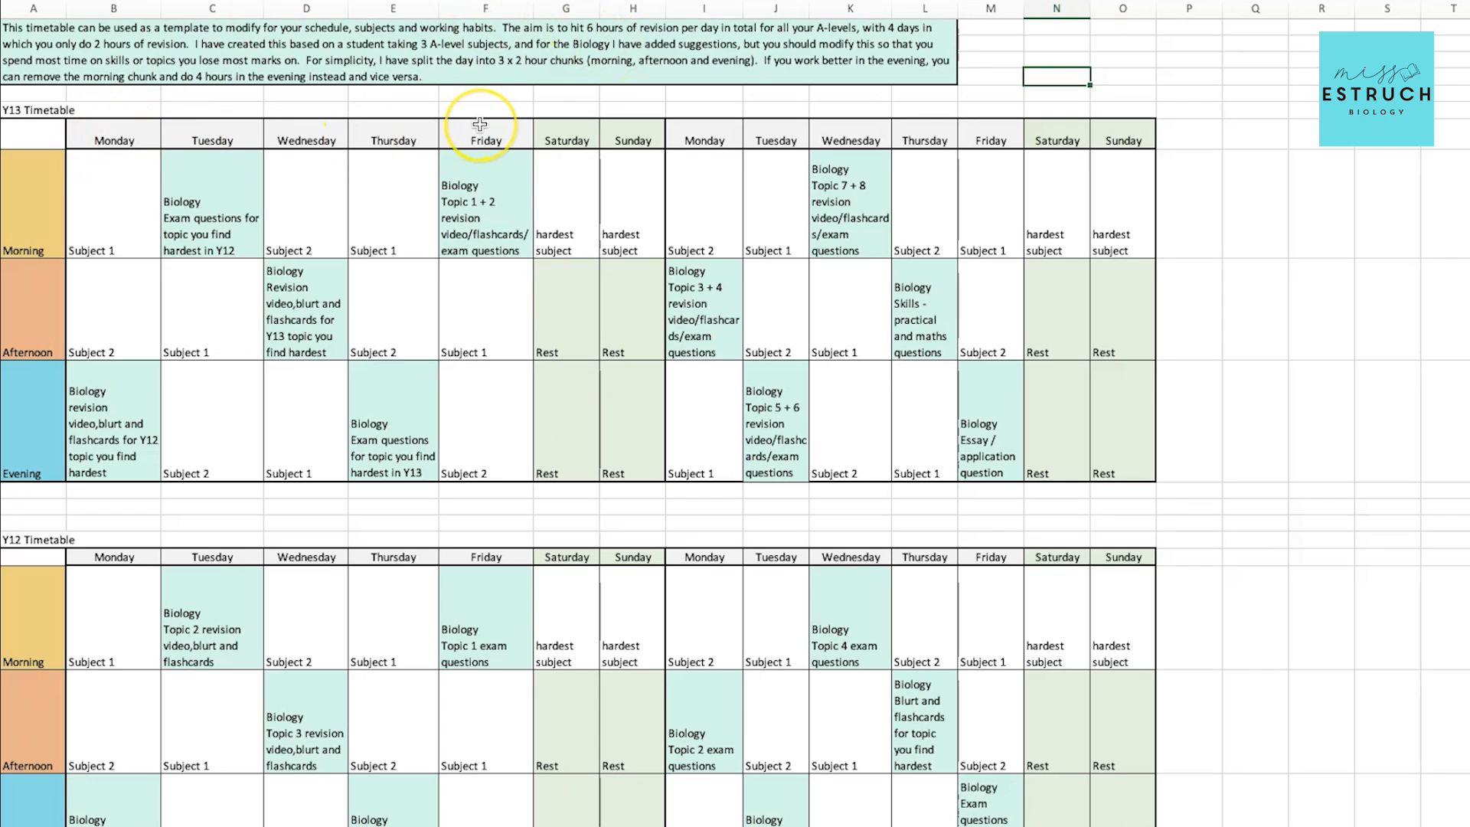
mouse_move(626, 141)
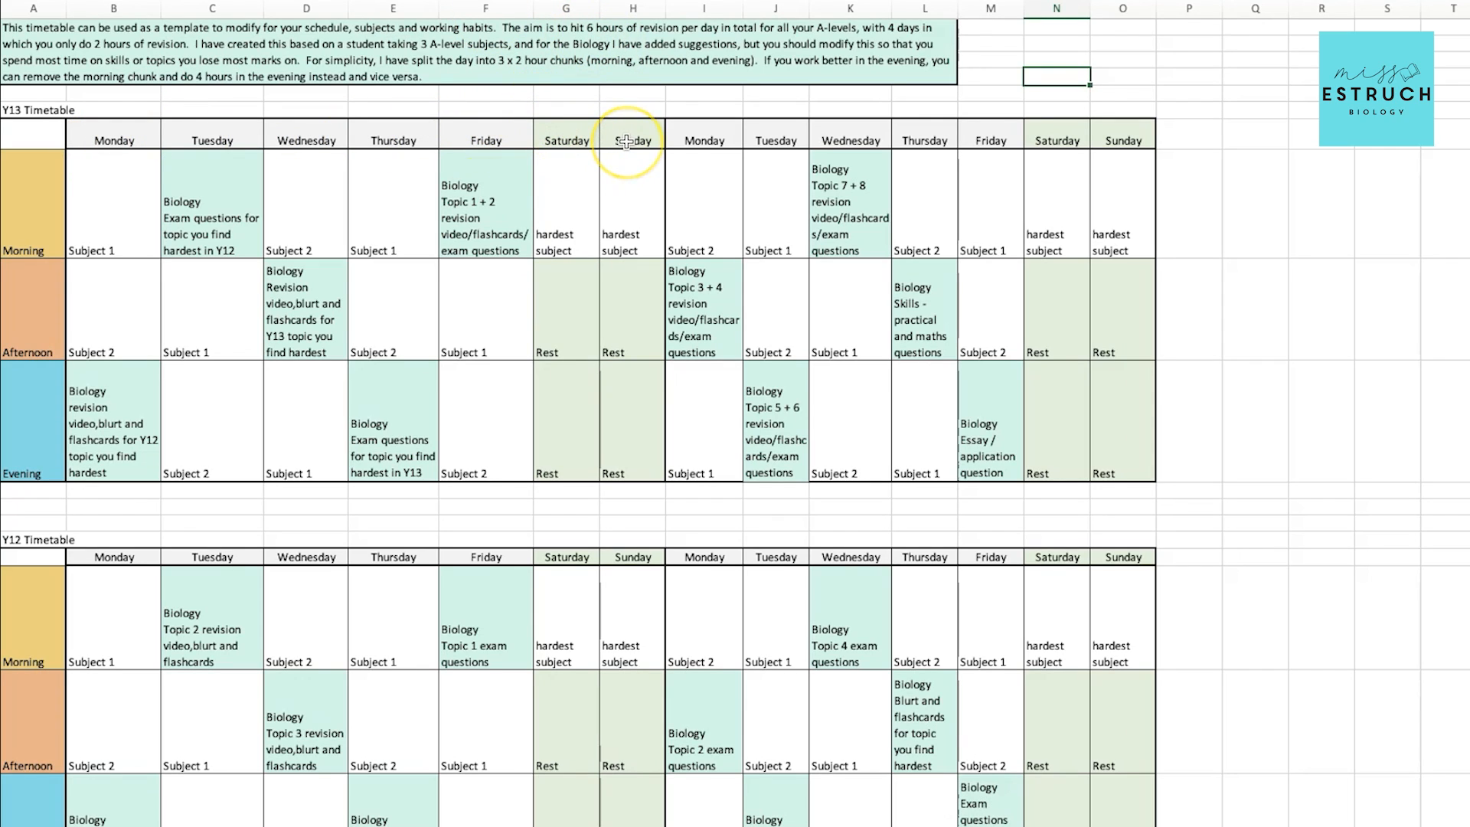
mouse_move(634, 164)
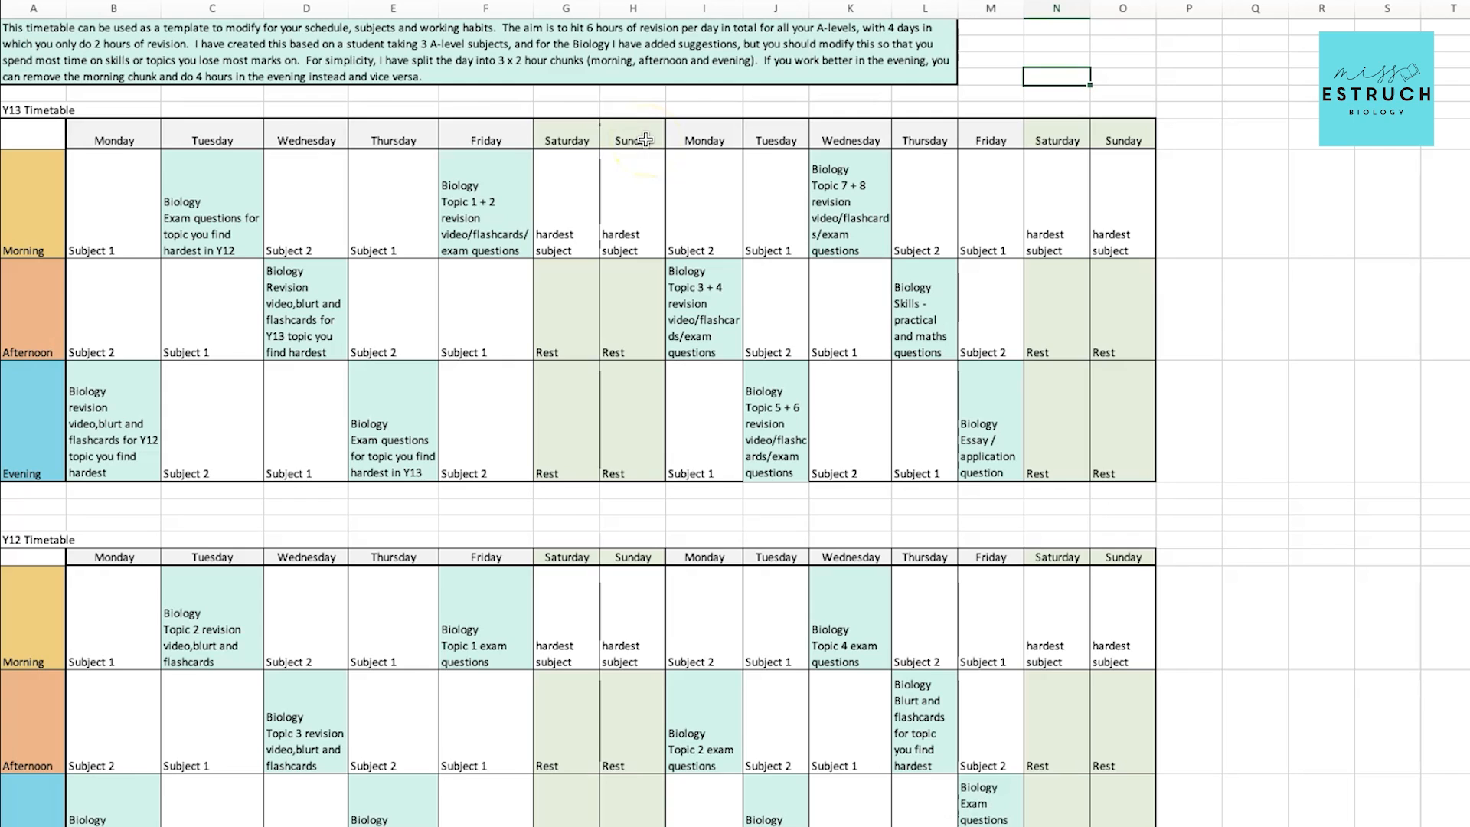
mouse_move(303, 175)
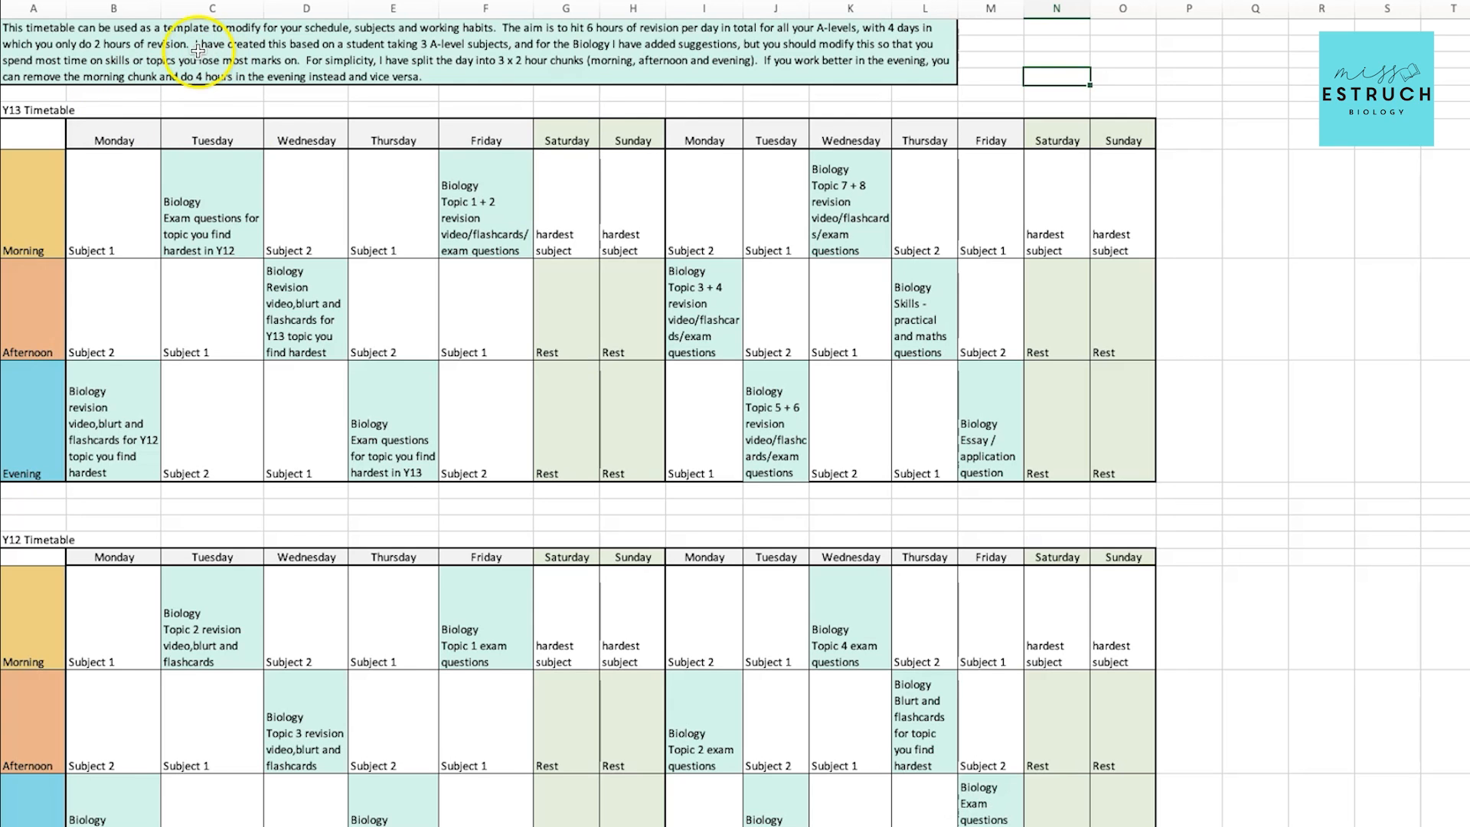
scroll("down", 3)
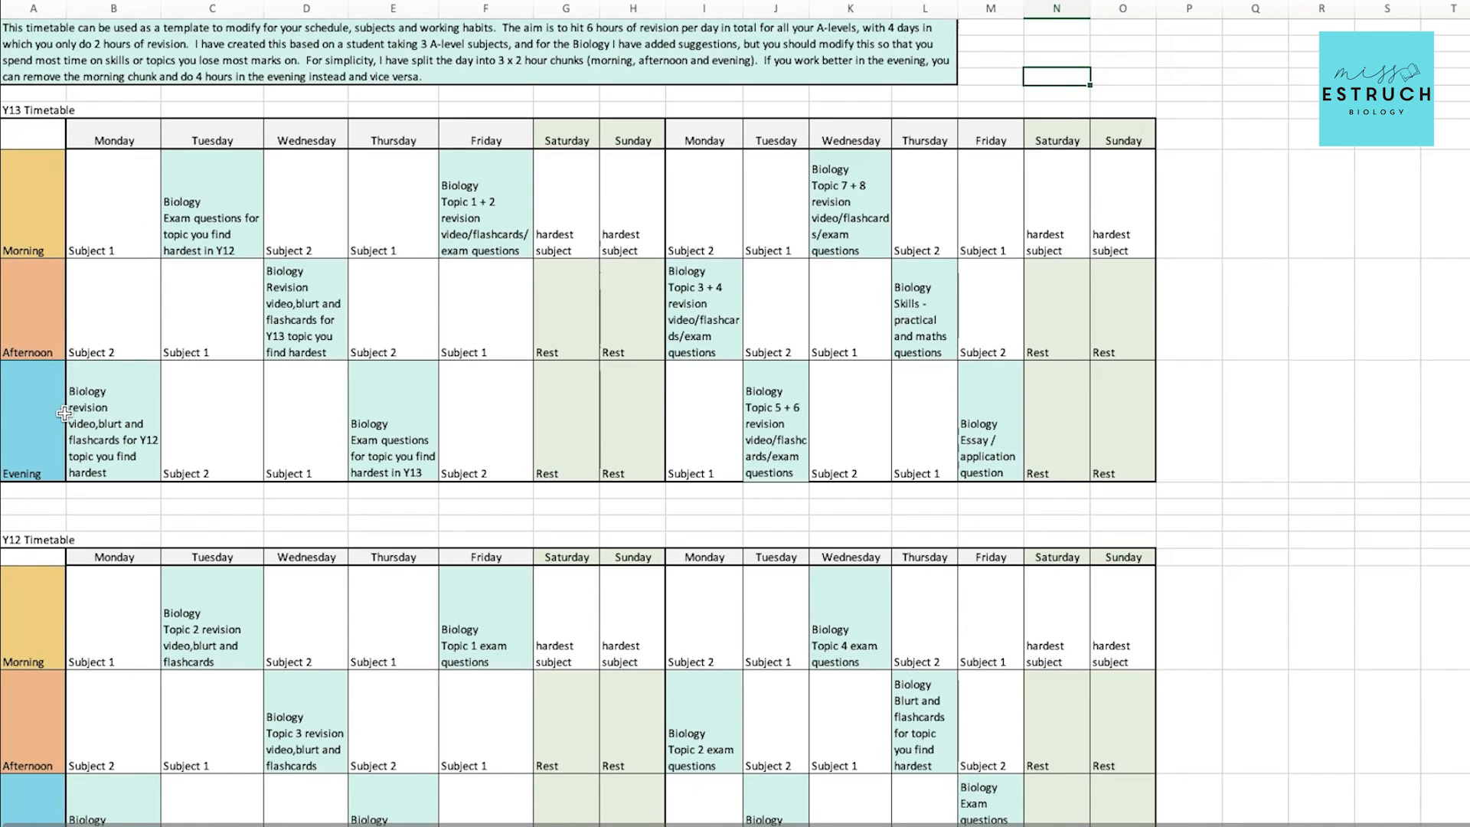
mouse_move(124, 354)
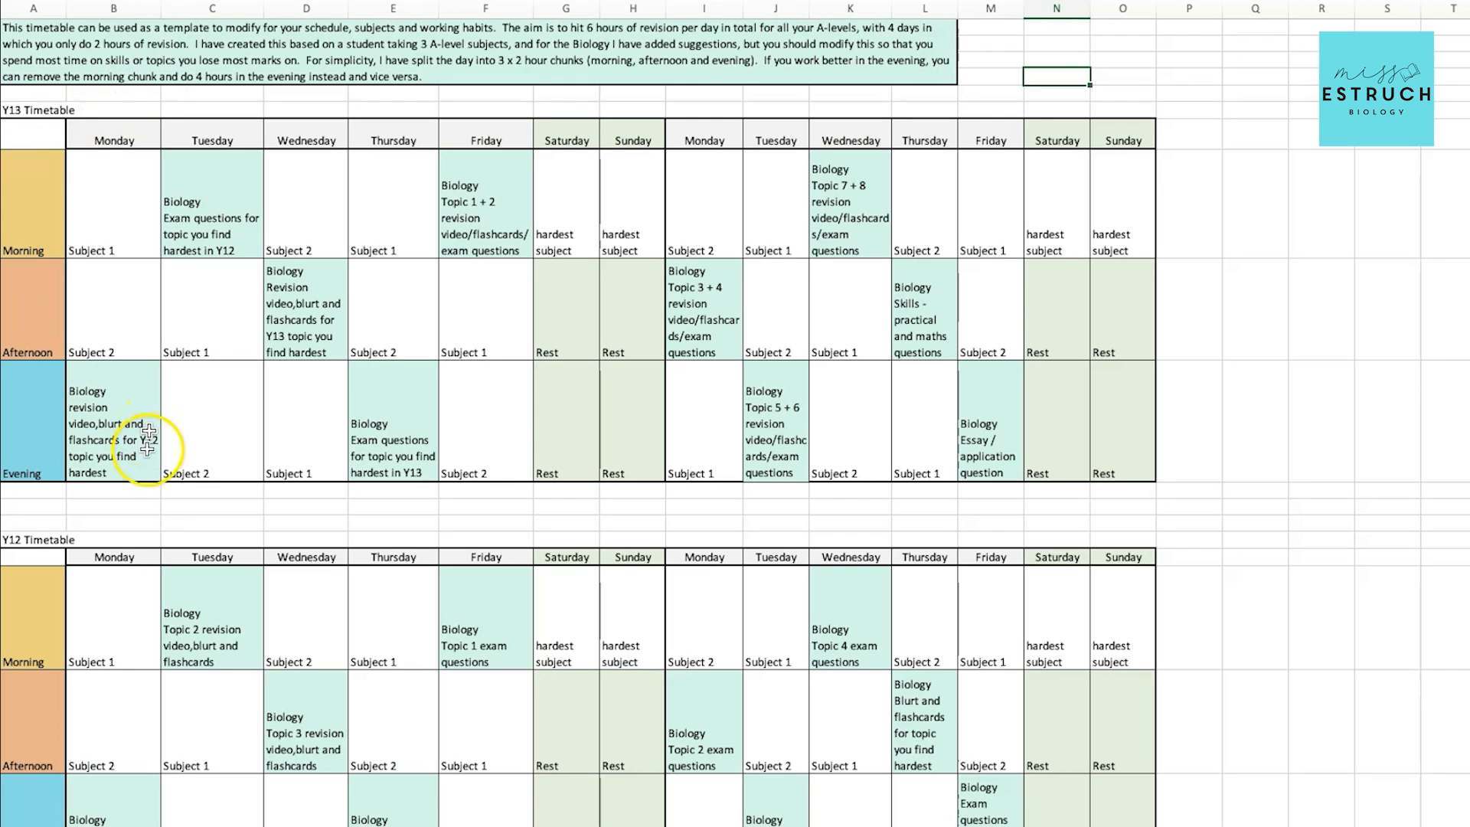
left_click(112, 439)
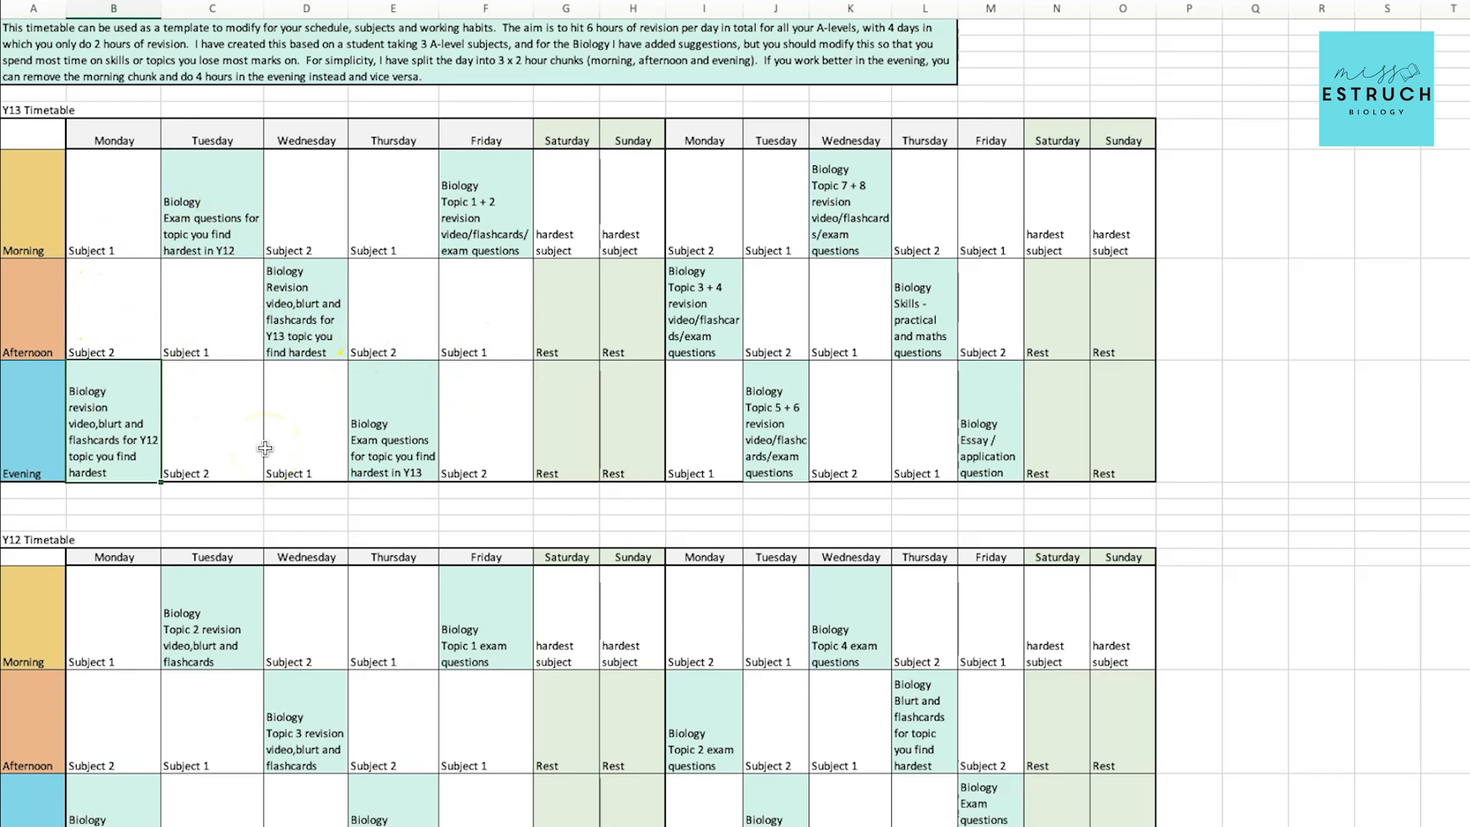
scroll("down", 3)
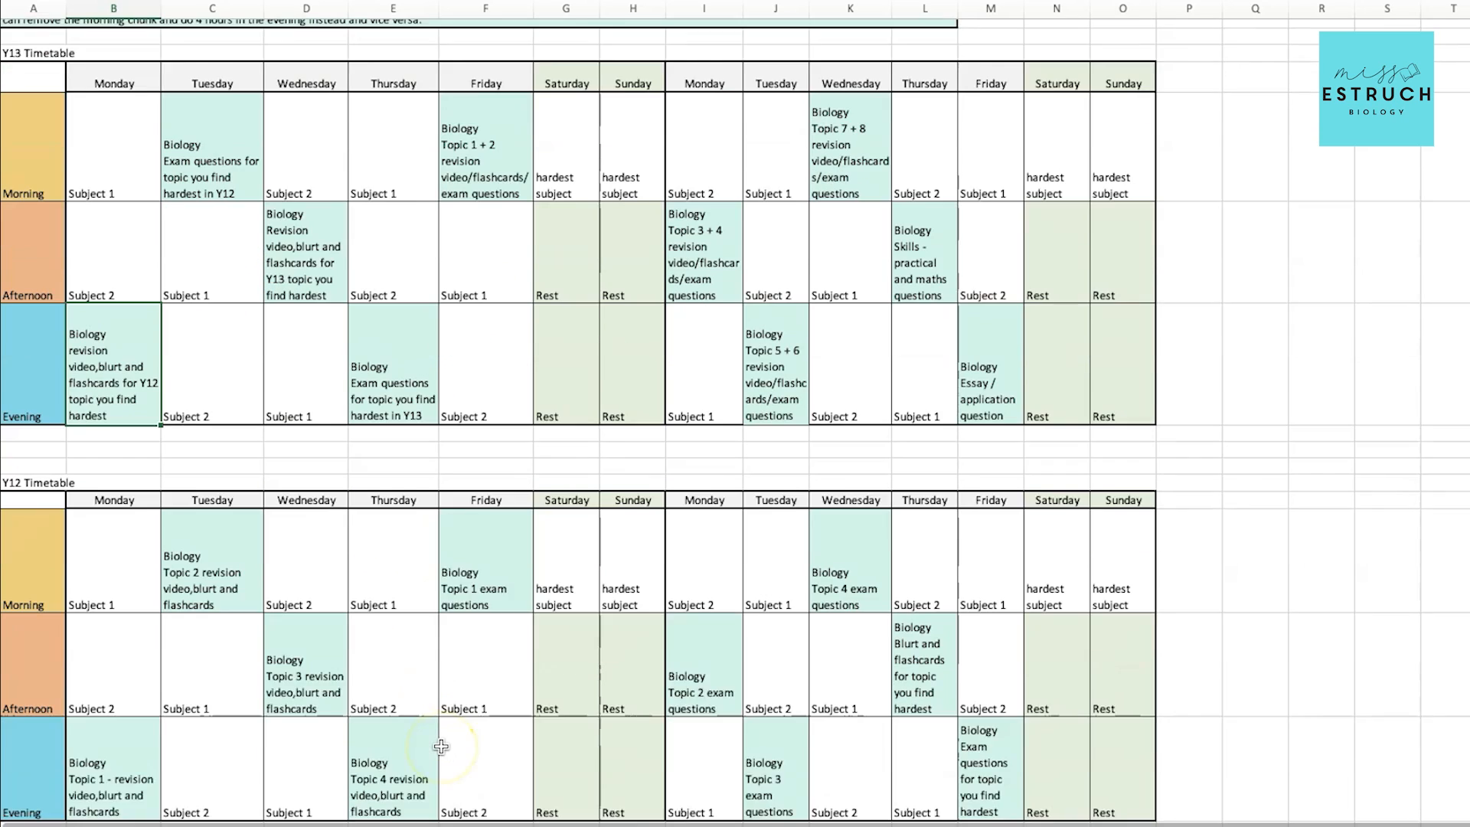
scroll("down", 3)
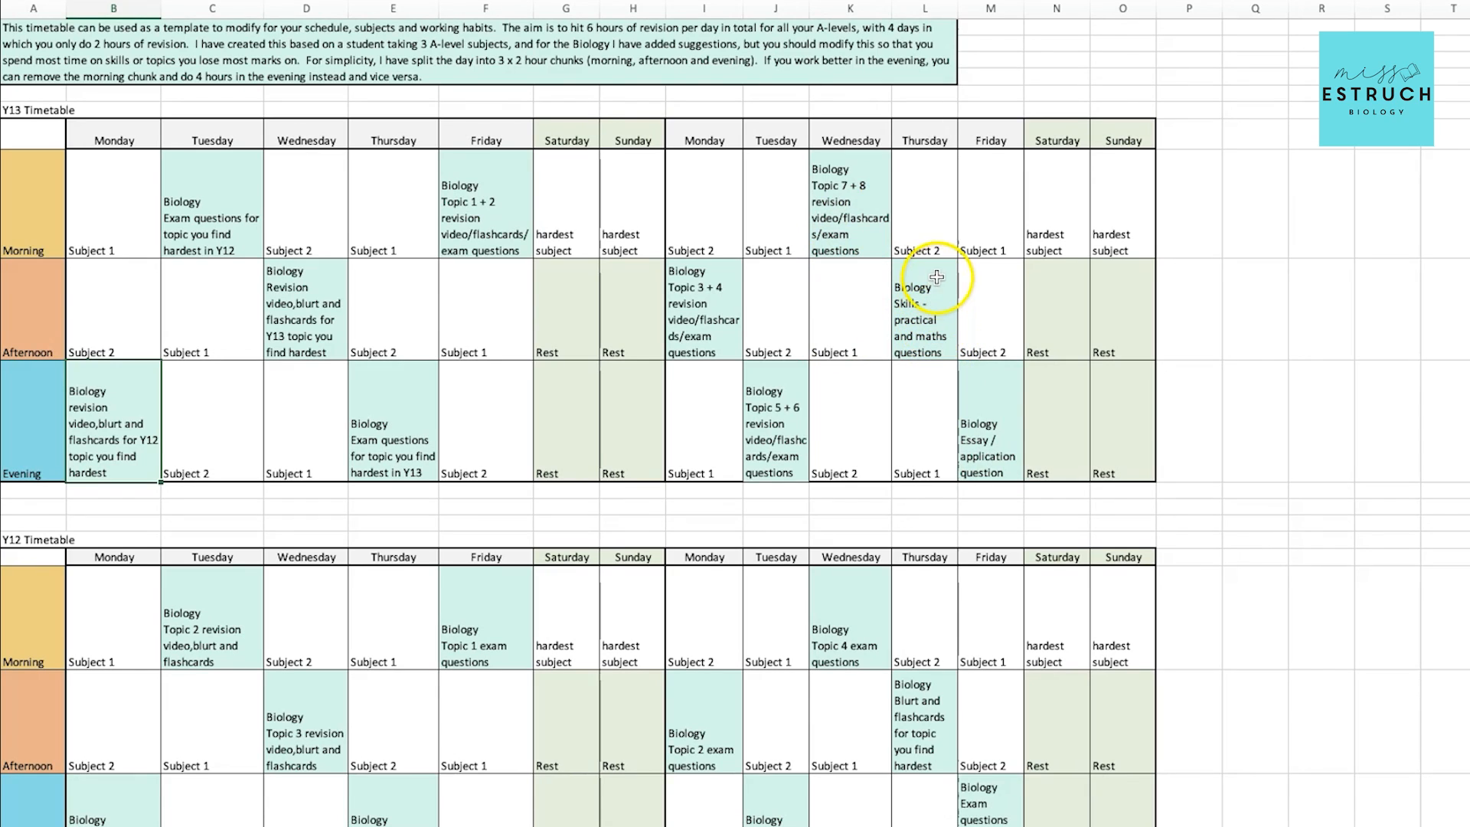
mouse_move(990, 441)
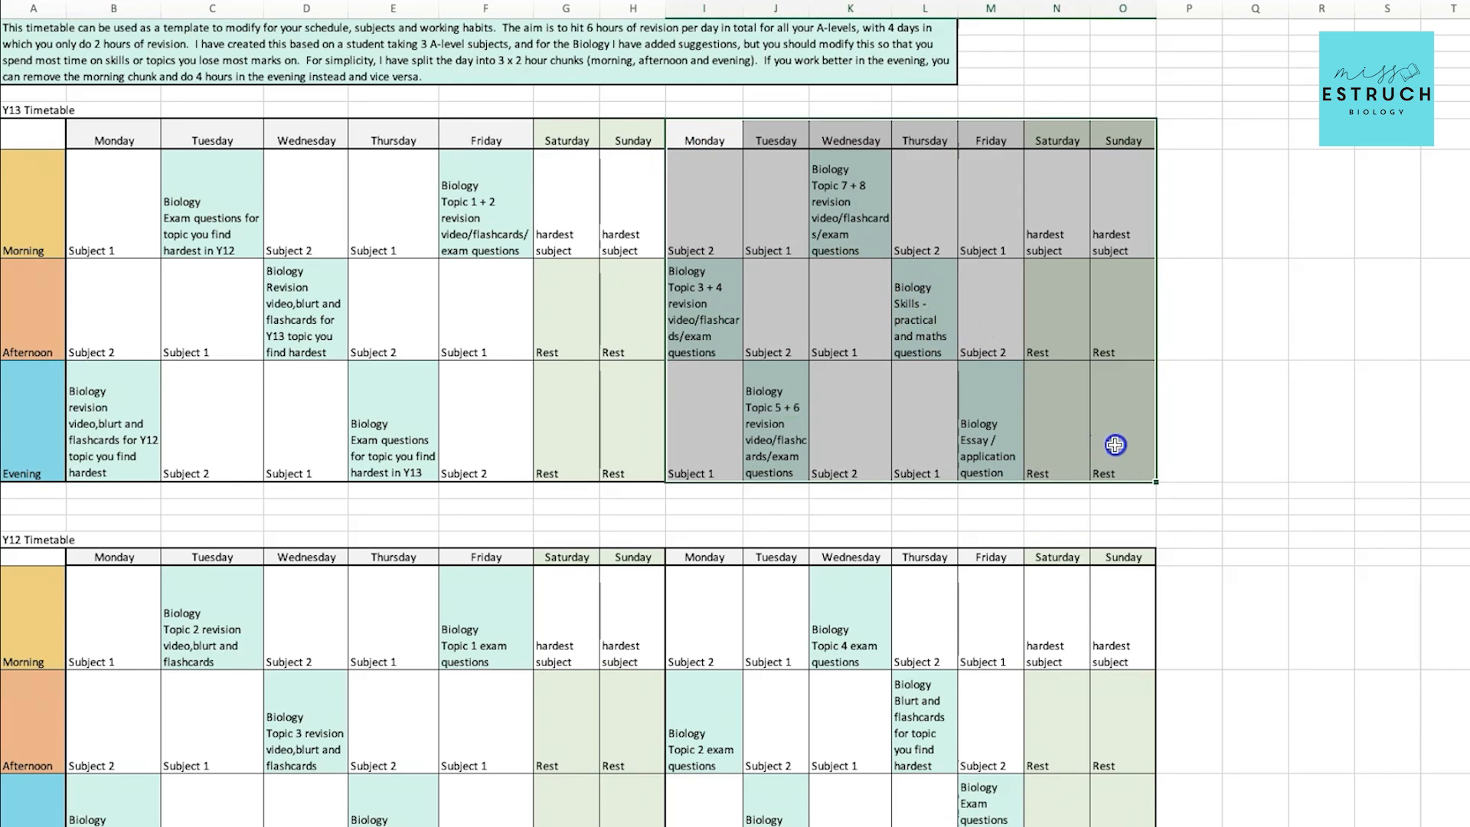
mouse_move(724, 351)
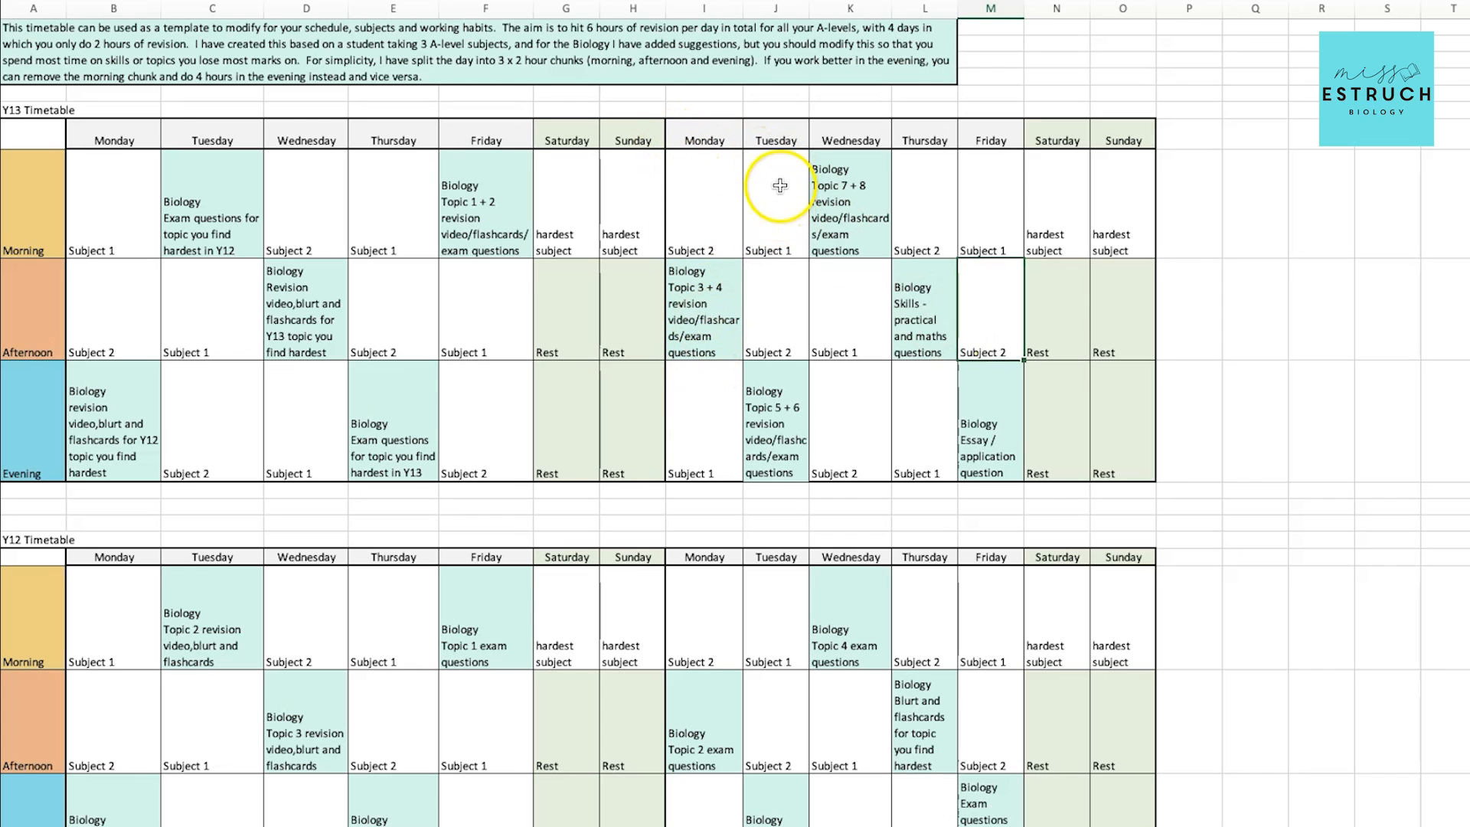
mouse_move(863, 299)
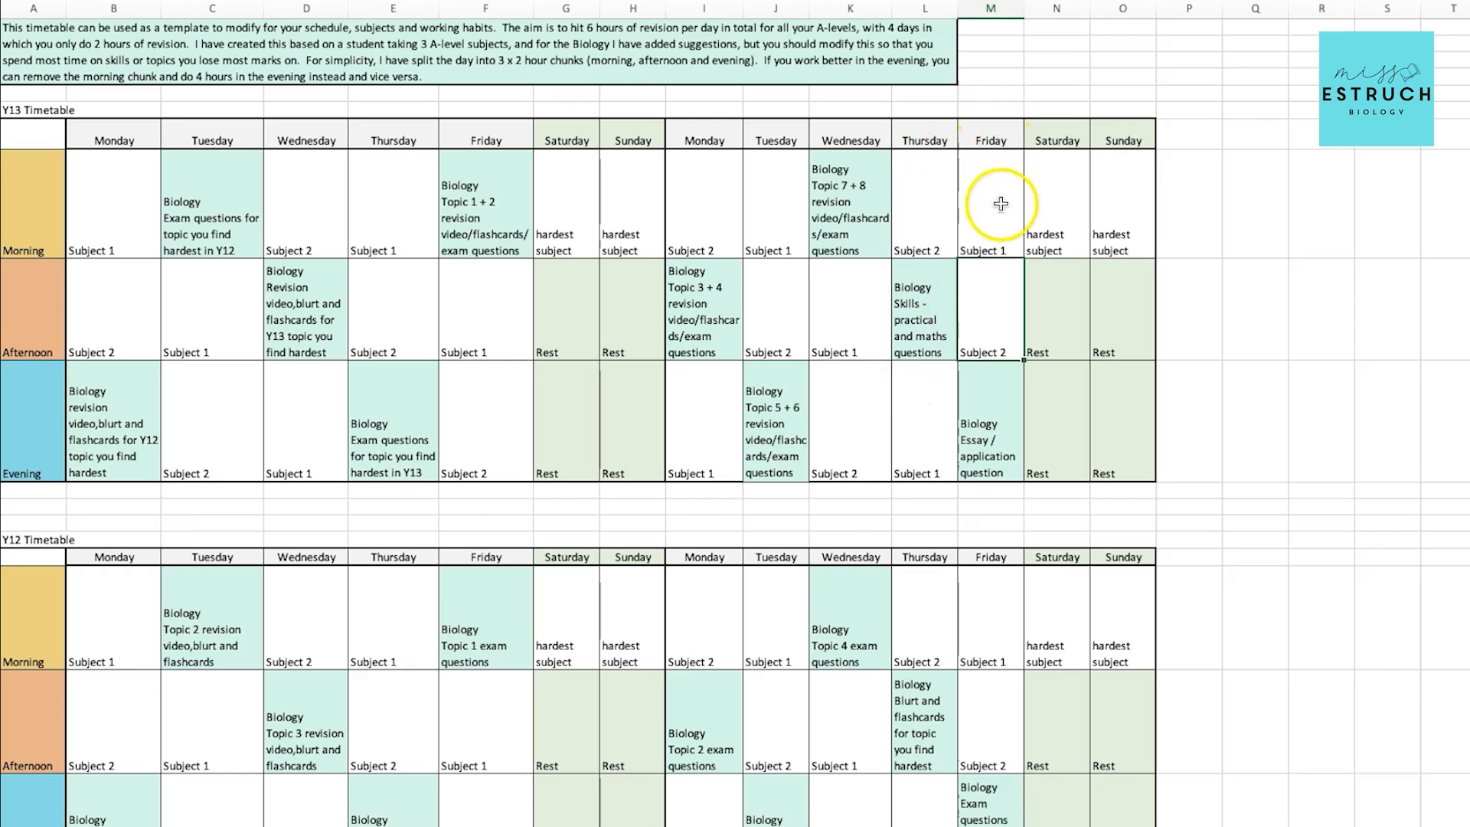
mouse_move(685, 188)
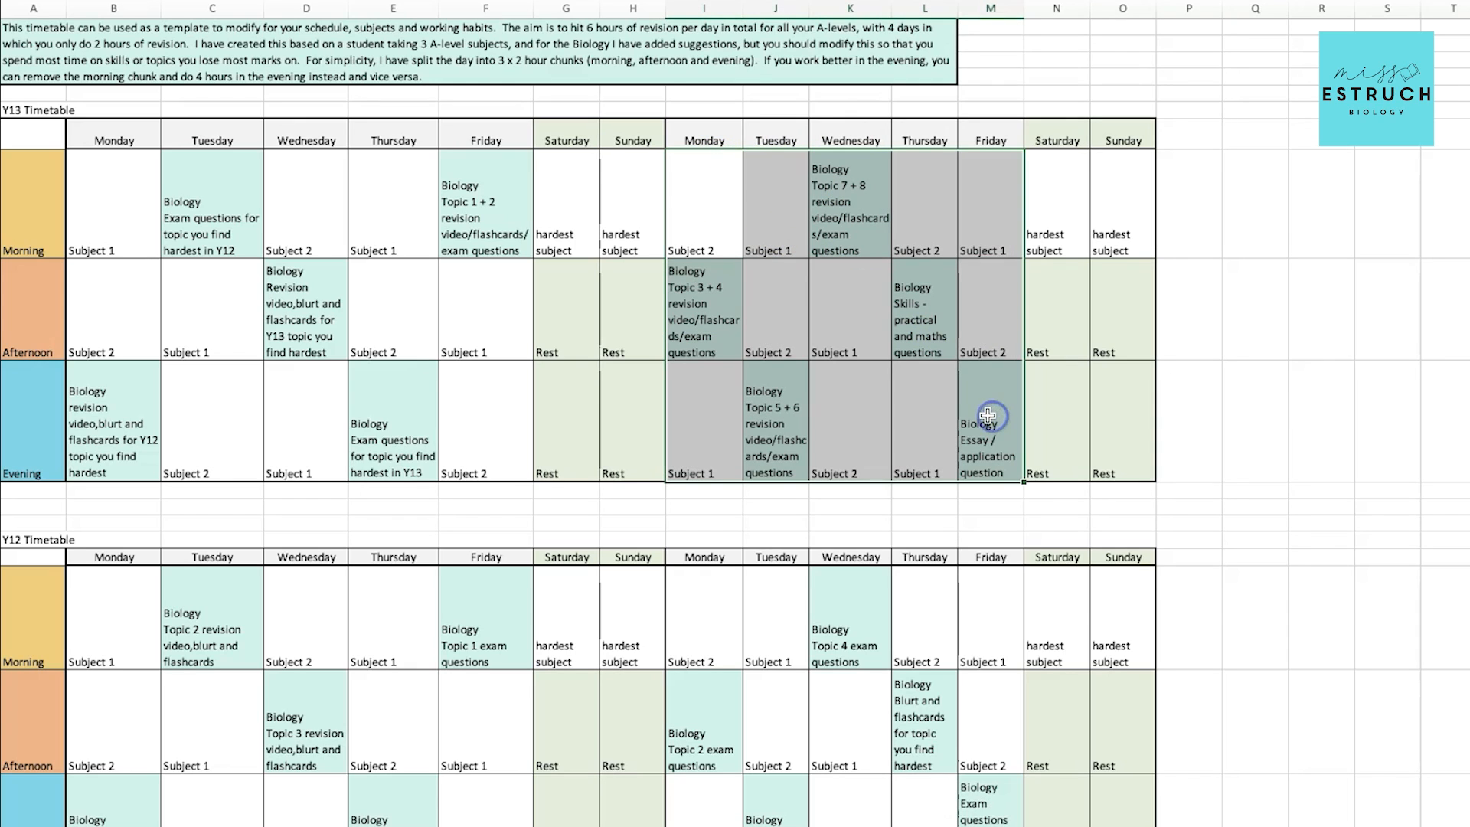
left_click(693, 614)
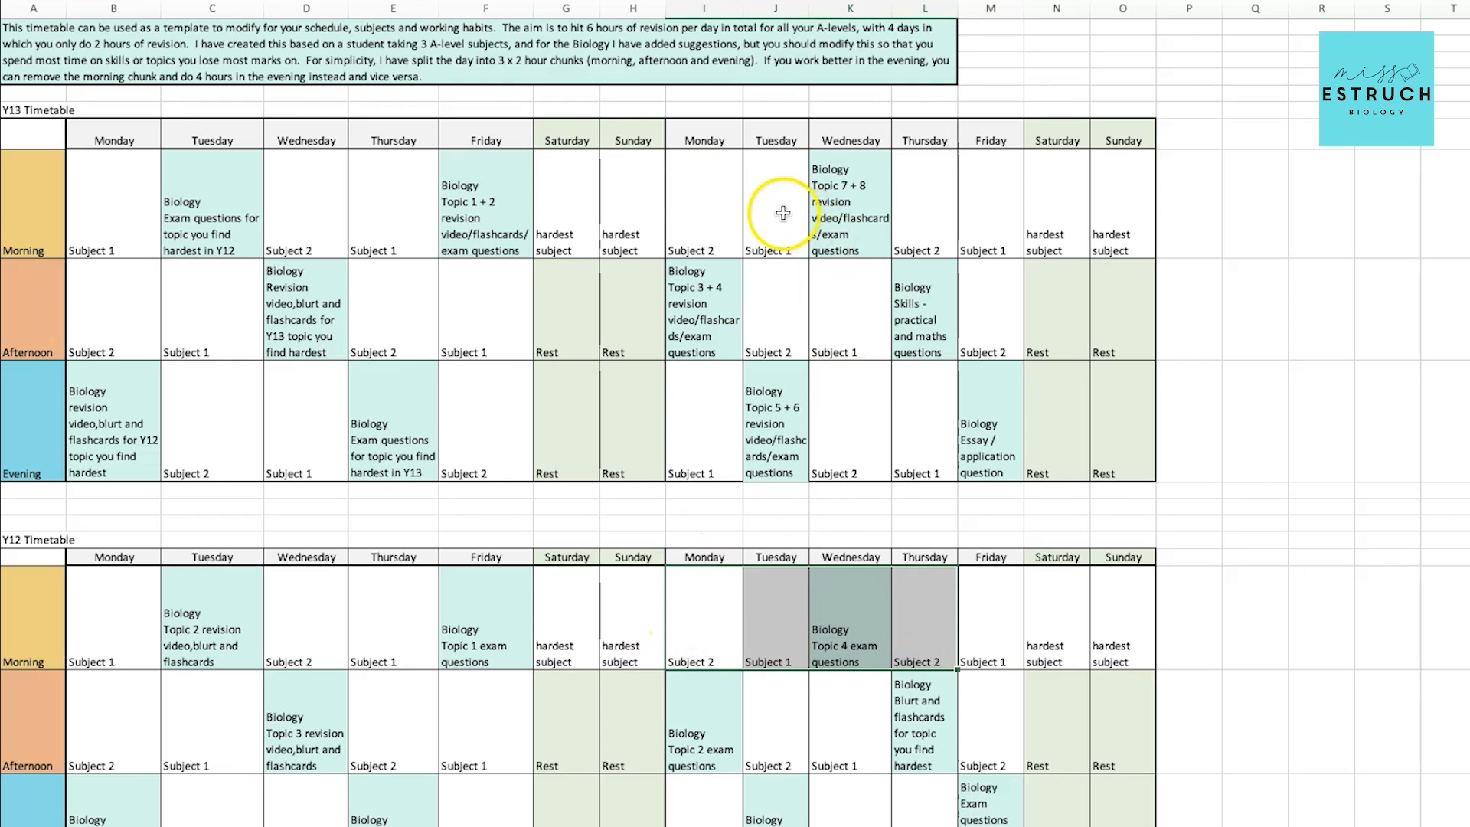
scroll("down", 3)
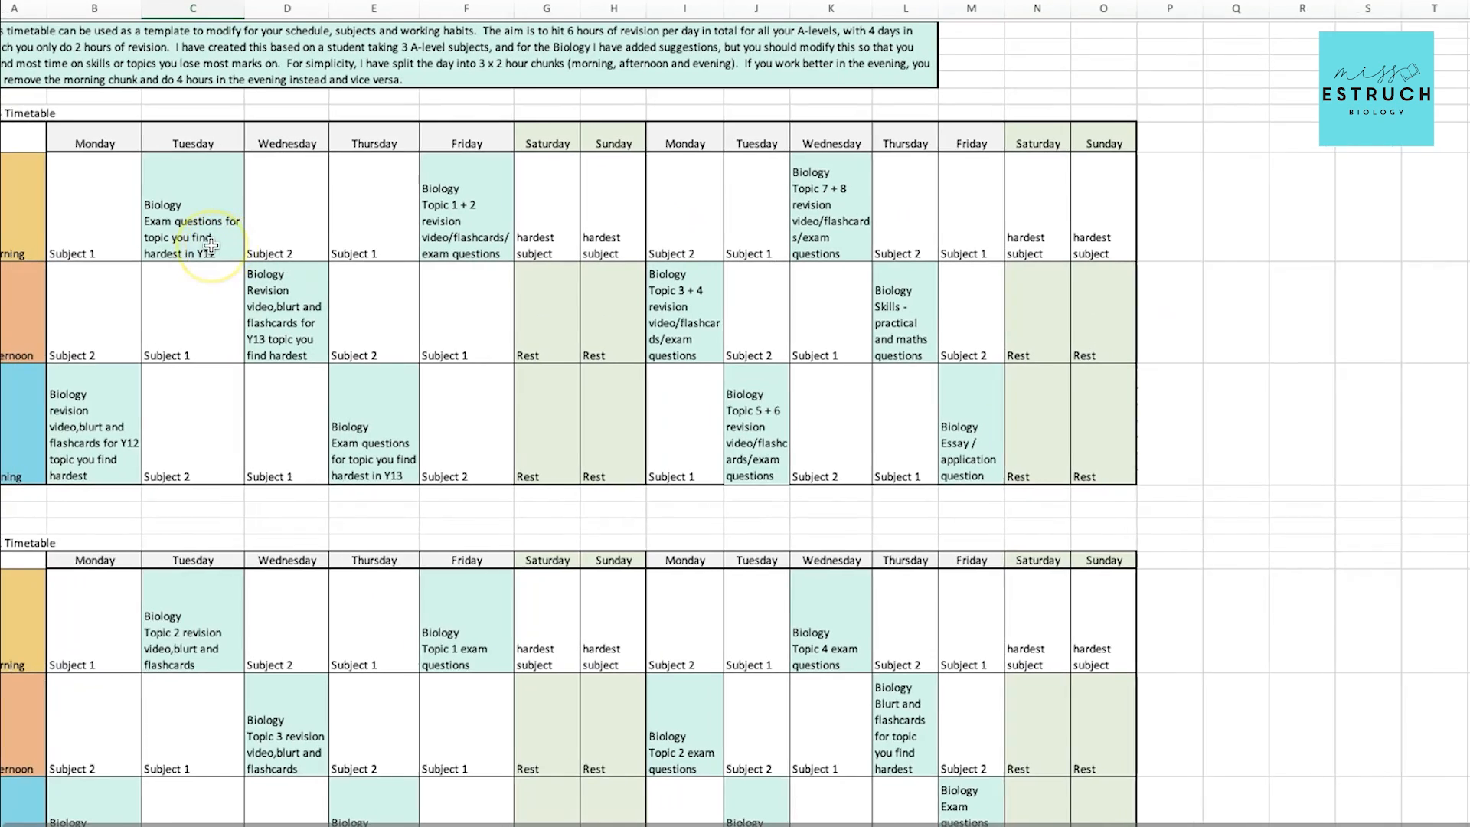
scroll("down", 3)
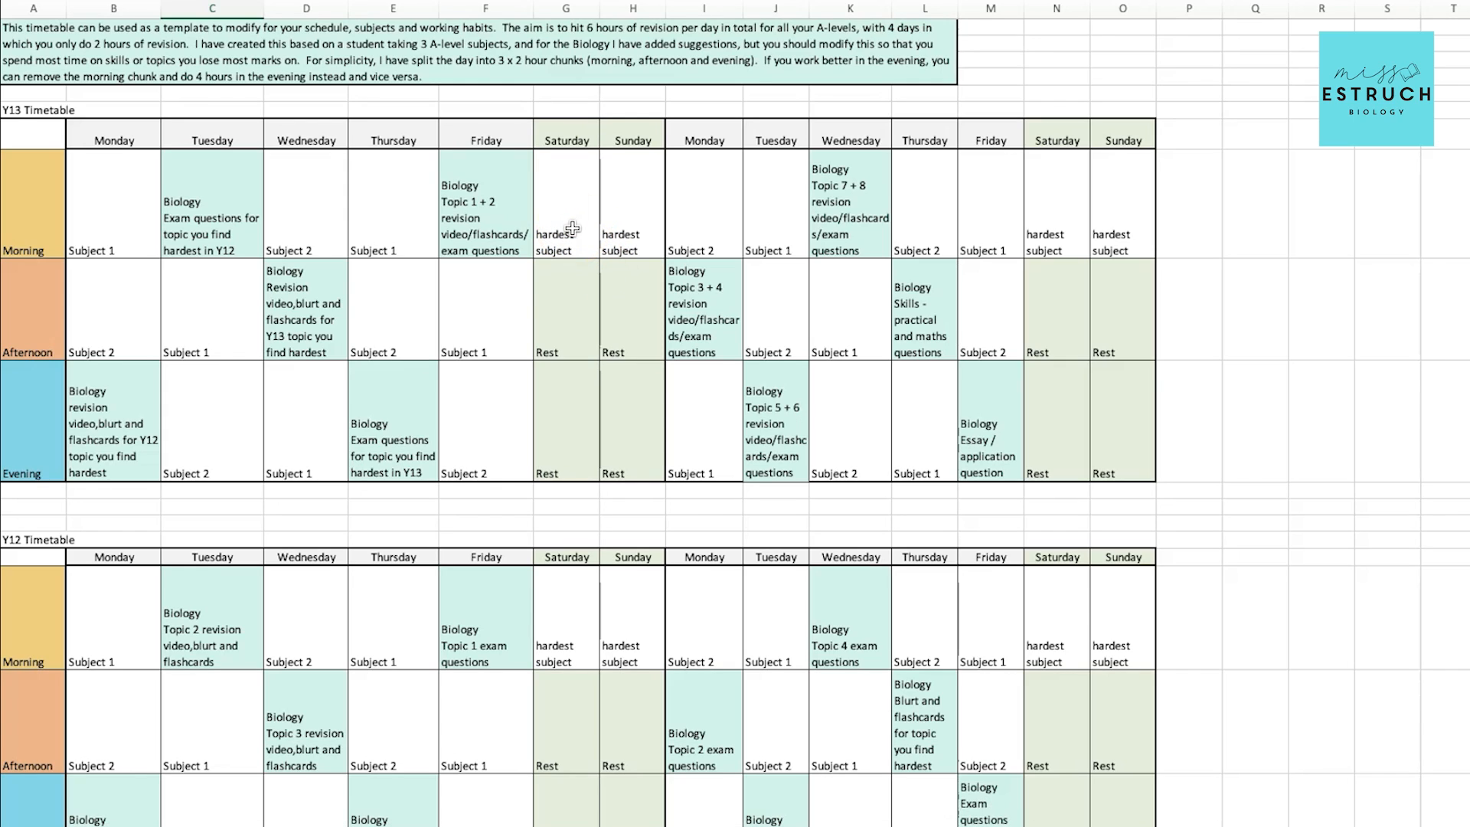
mouse_move(632, 212)
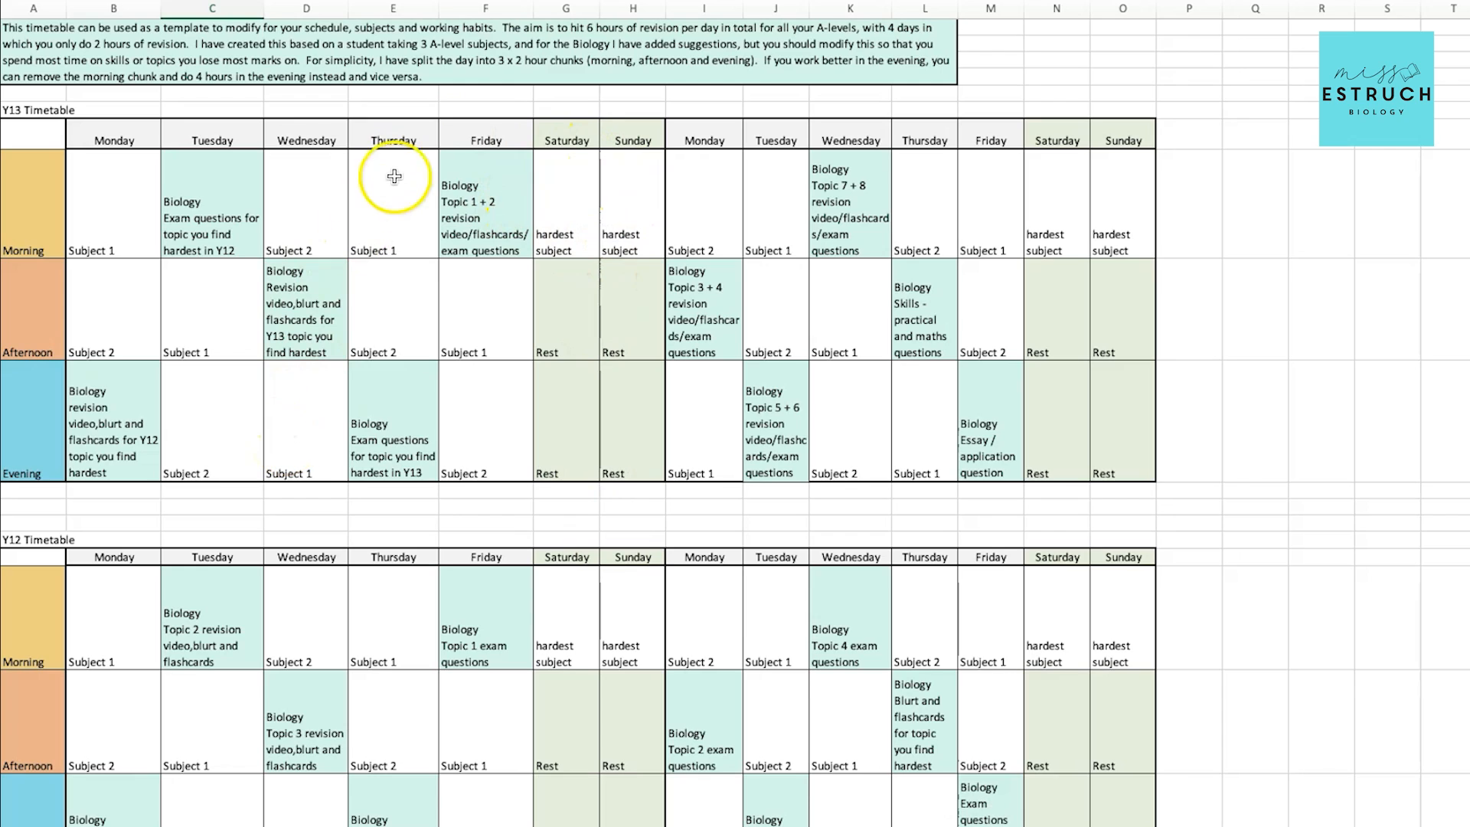
mouse_move(483, 141)
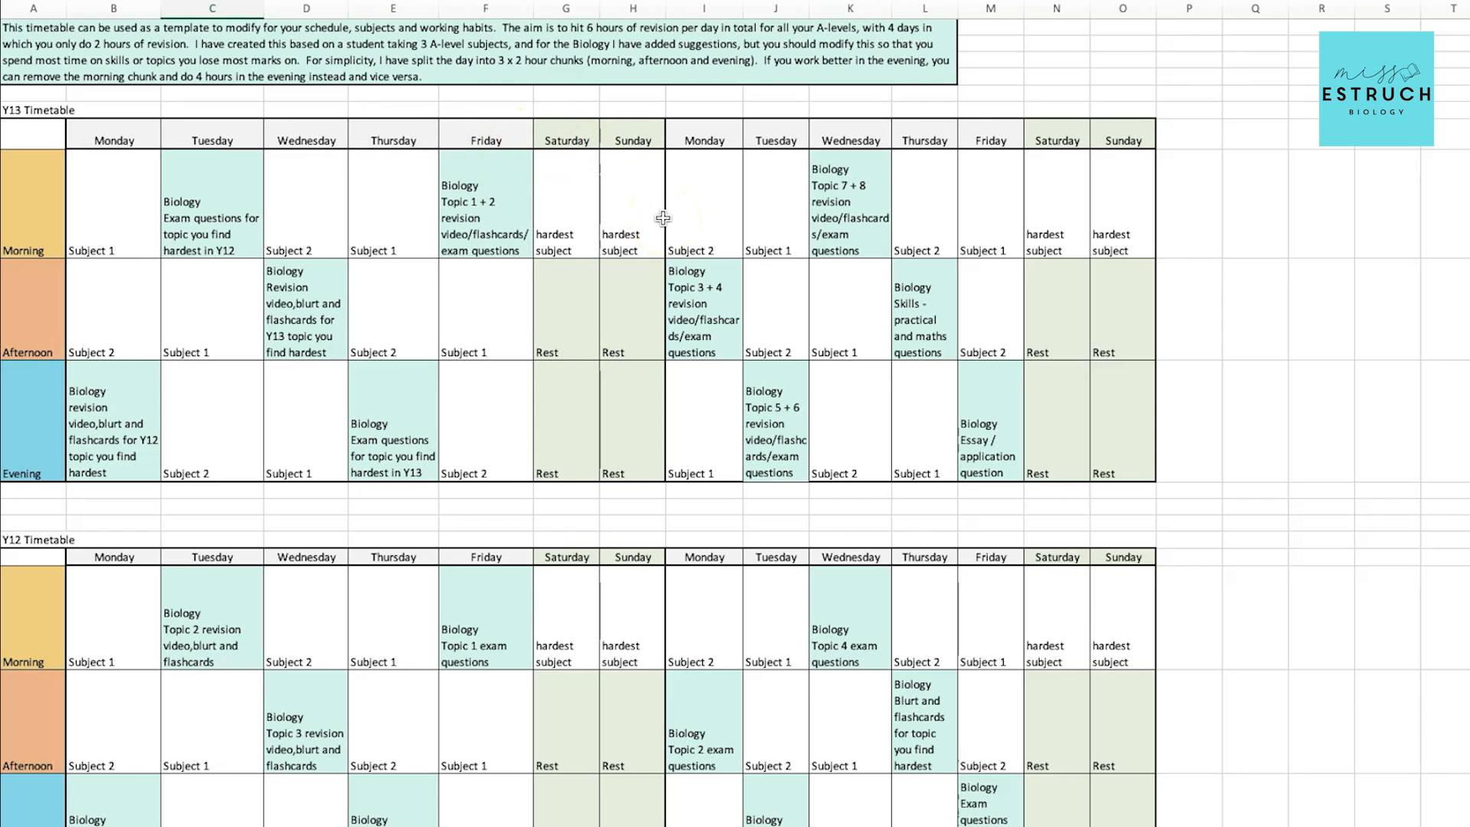
scroll("down", 3)
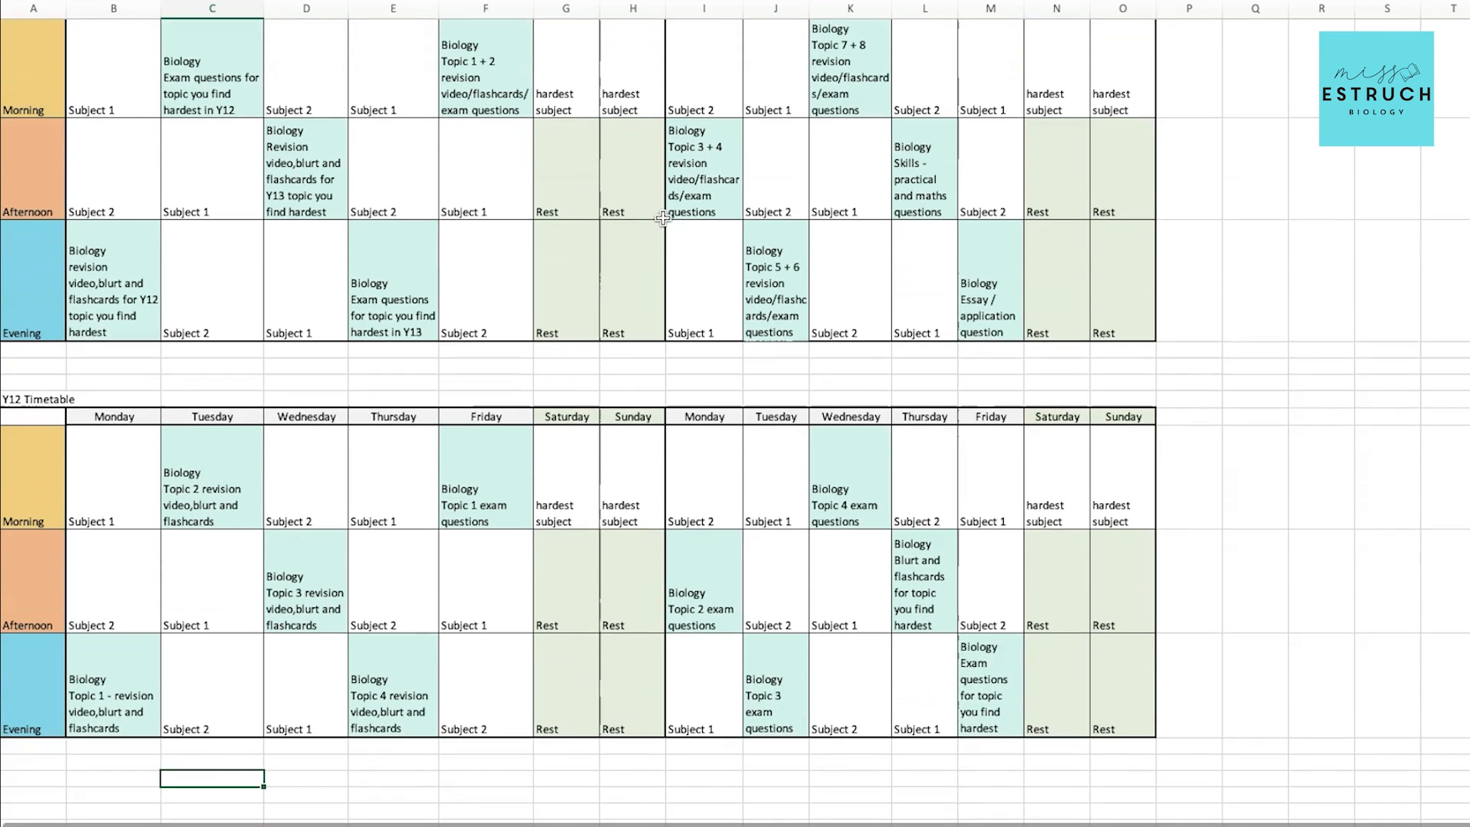